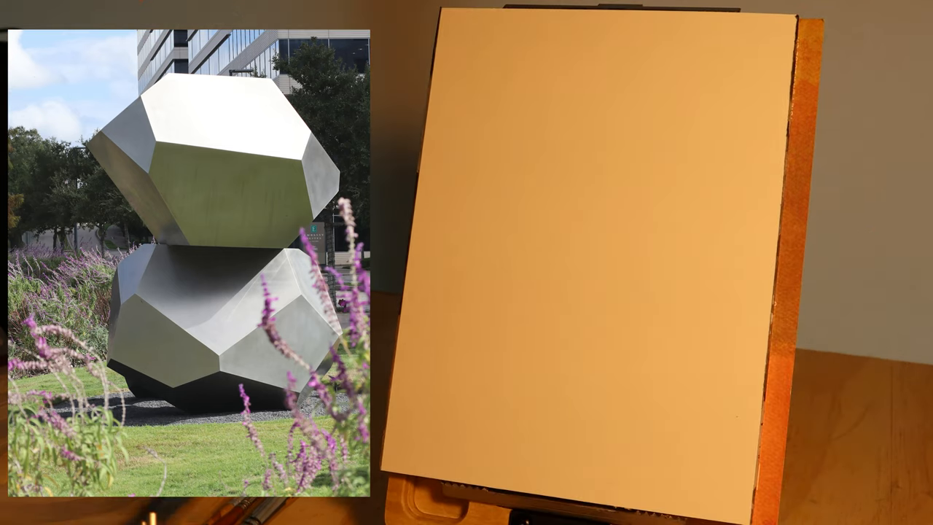
Step: Pull a single dark brown vertical stroke down the canvas's upper left
left_click_drag(533, 66, 518, 299)
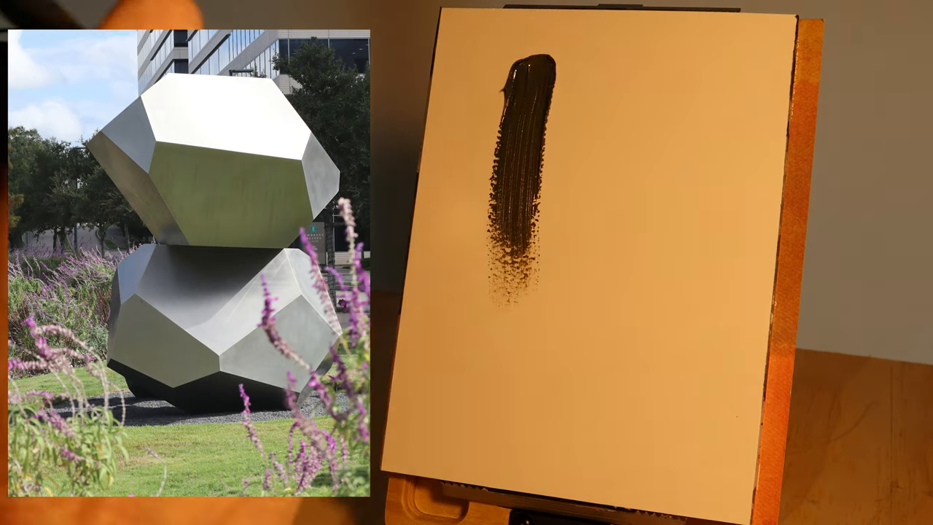